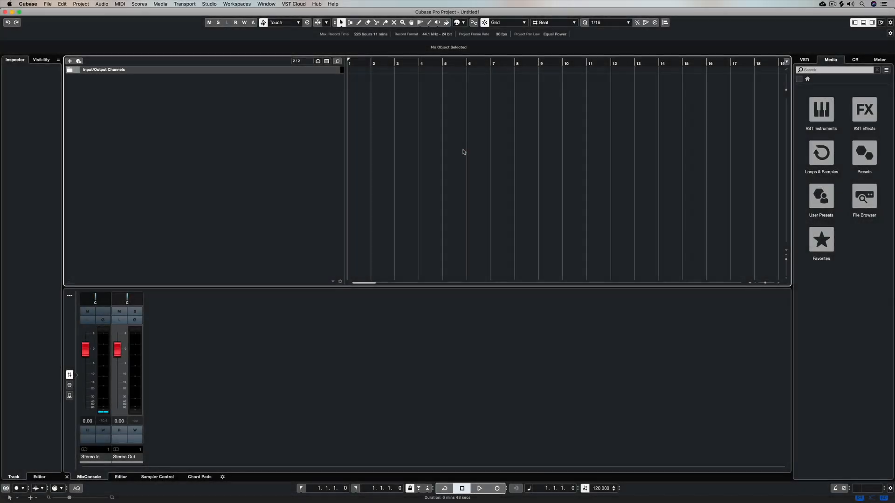
{"action": "mouse_move", "coordinate": [216, 9]}
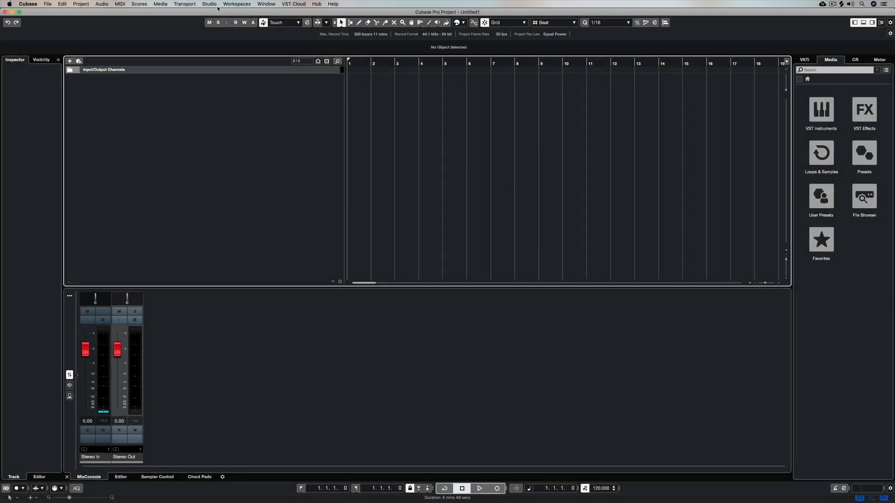
Open the Studio menu to reach Studio Setup.
{"action": "left_click", "coordinate": [209, 4]}
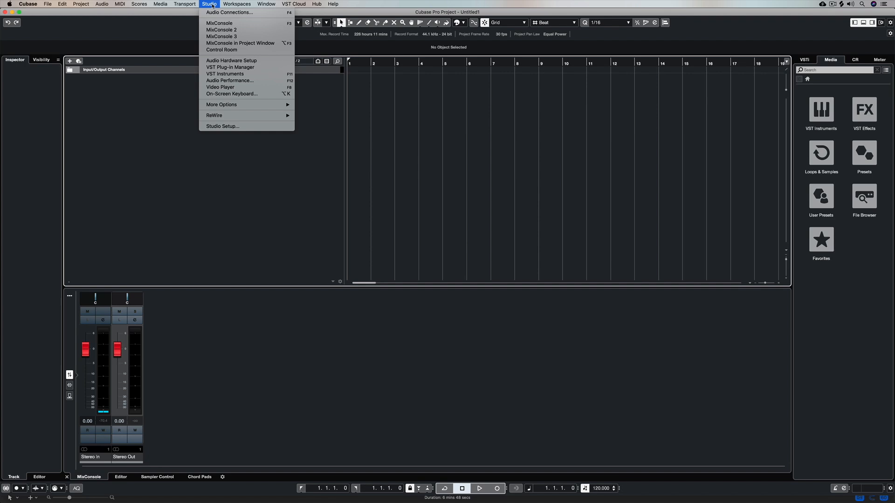
{"action": "mouse_move", "coordinate": [228, 12]}
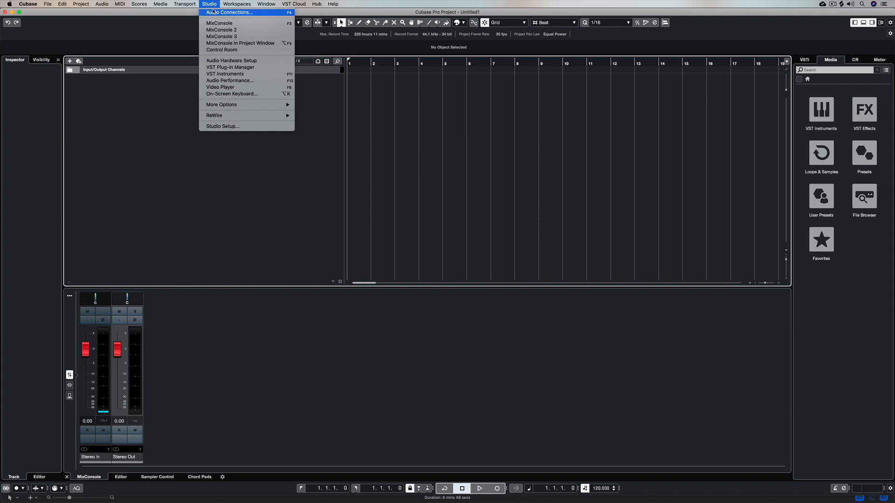
{"action": "mouse_move", "coordinate": [221, 126]}
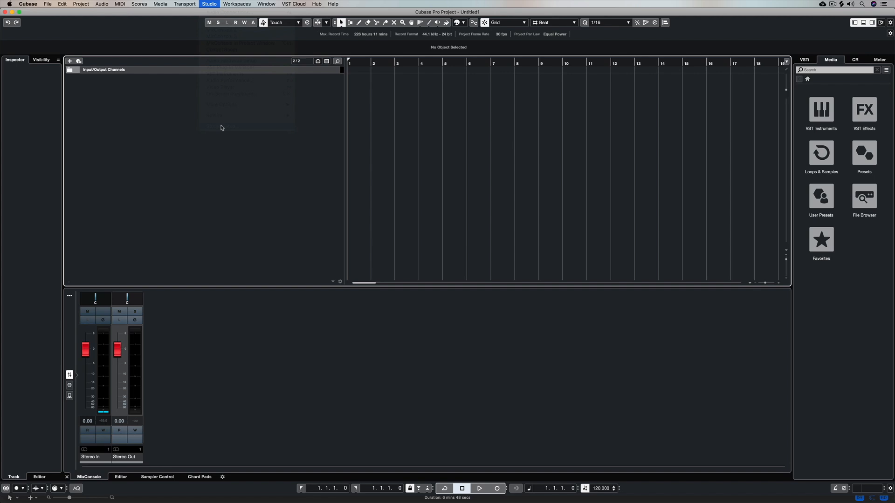
In Studio Setup's Audio System, select Steinberg UR44 as the ASIO driver and keep it.
{"action": "left_click", "coordinate": [208, 5]}
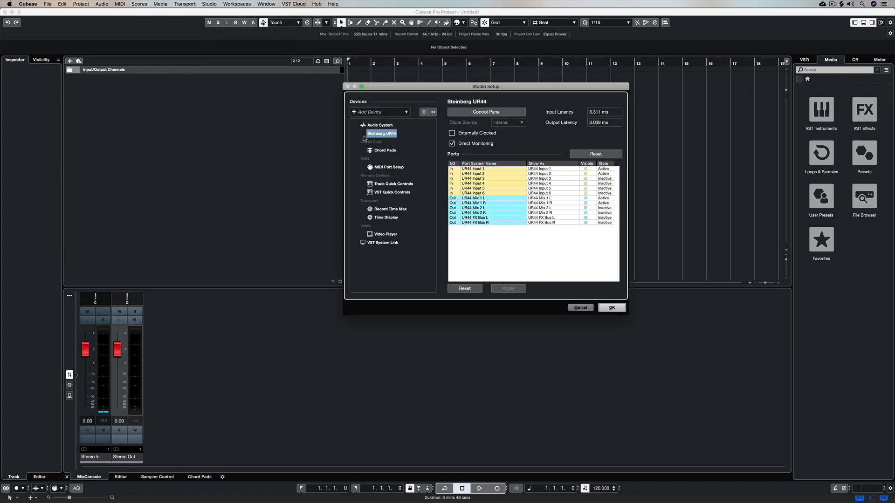
{"action": "left_click", "coordinate": [378, 125]}
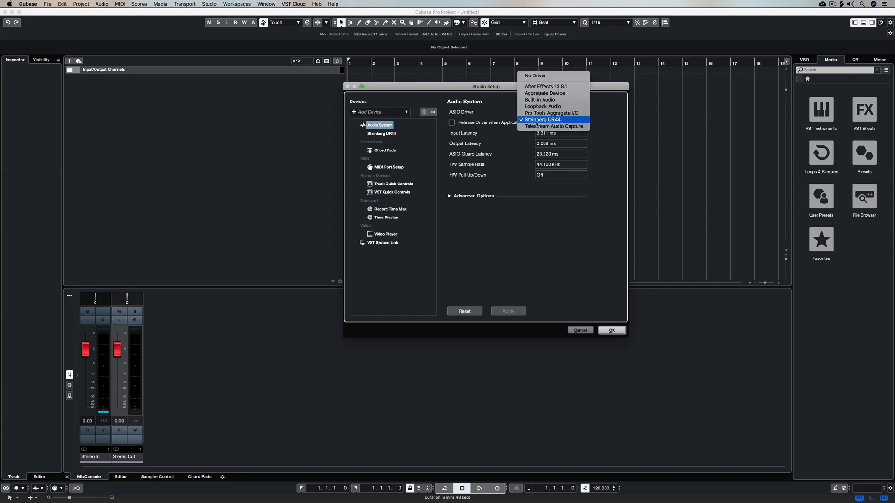
{"action": "mouse_move", "coordinate": [542, 106]}
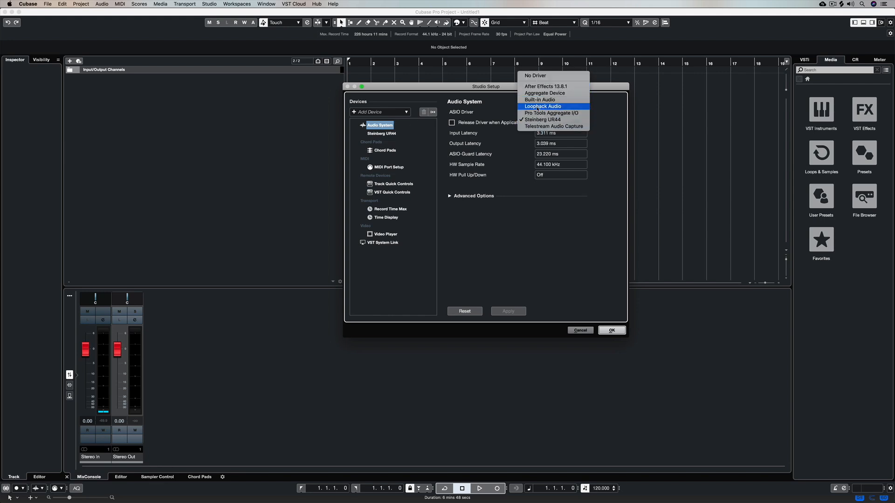
{"action": "mouse_move", "coordinate": [545, 87]}
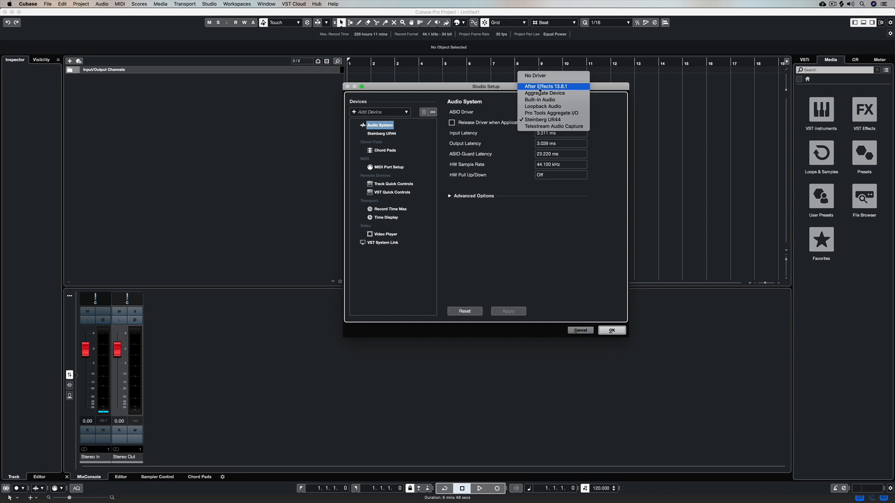
{"action": "mouse_move", "coordinate": [541, 120]}
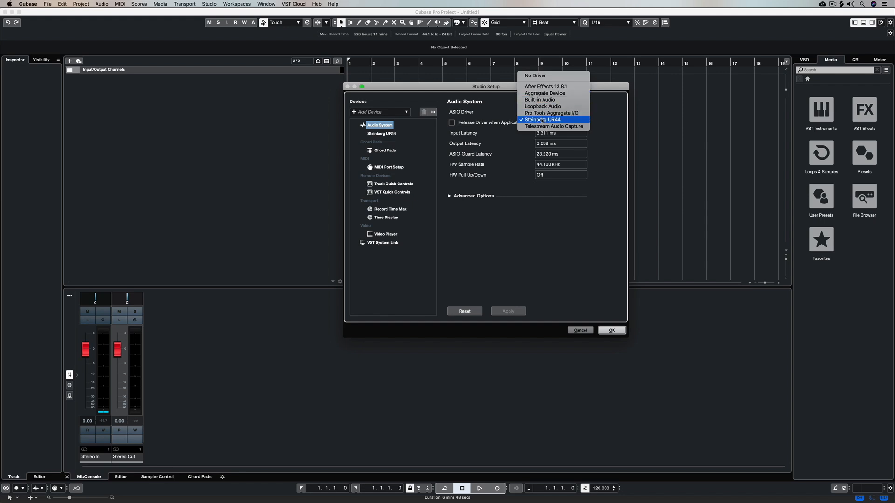
{"action": "left_click", "coordinate": [546, 112]}
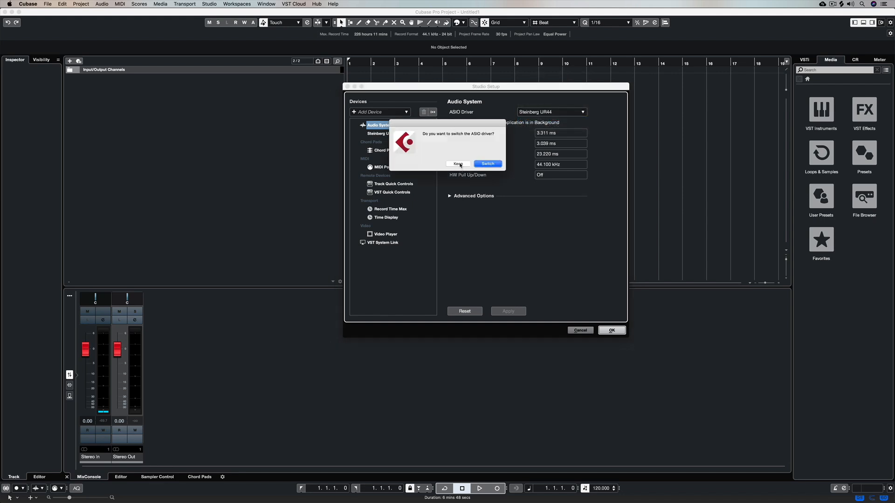
{"action": "left_click", "coordinate": [458, 164]}
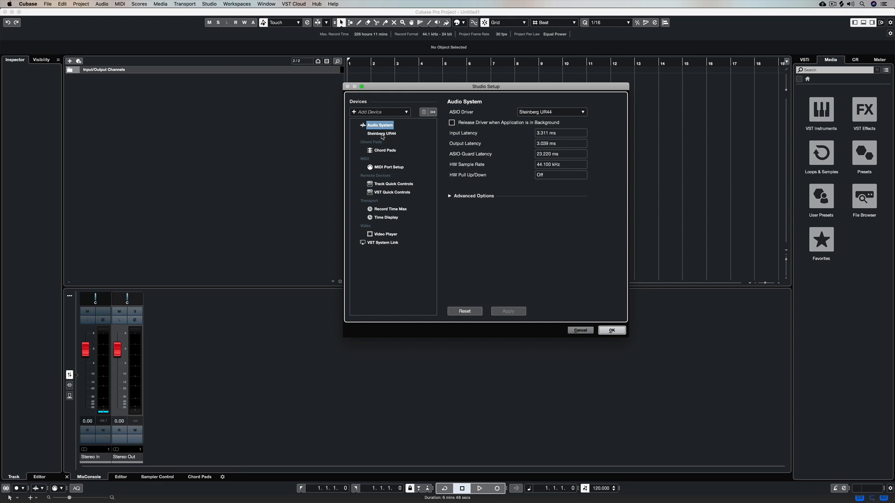
Check the UR44 Control Panel buffer size, leave it at 32 samples, and close the panel.
{"action": "left_click", "coordinate": [381, 133]}
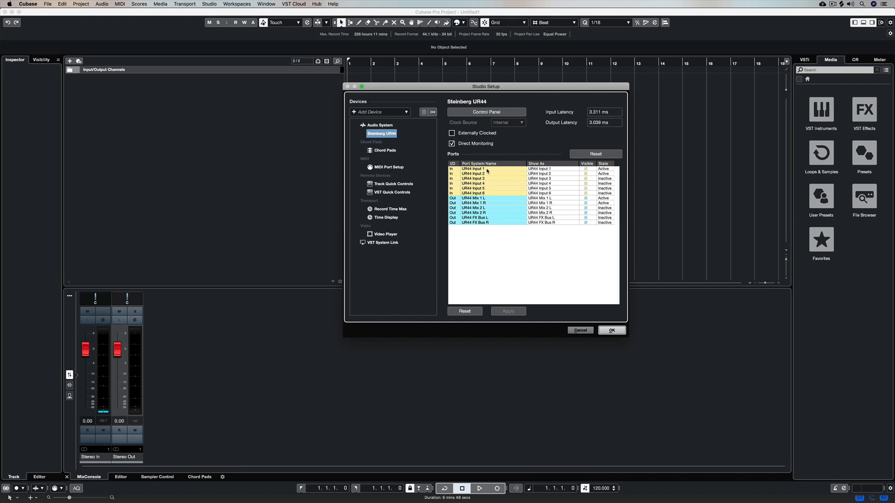
{"action": "left_click", "coordinate": [486, 112]}
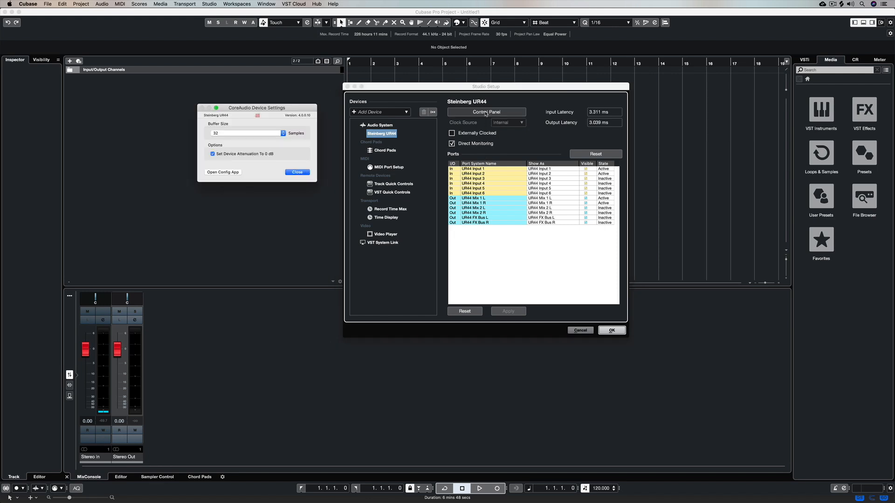
{"action": "left_click", "coordinate": [246, 133]}
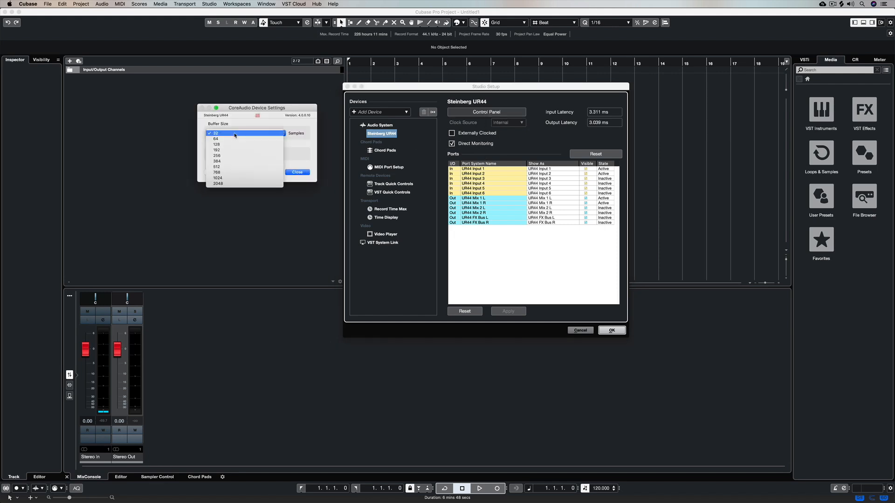
{"action": "left_click", "coordinate": [218, 183]}
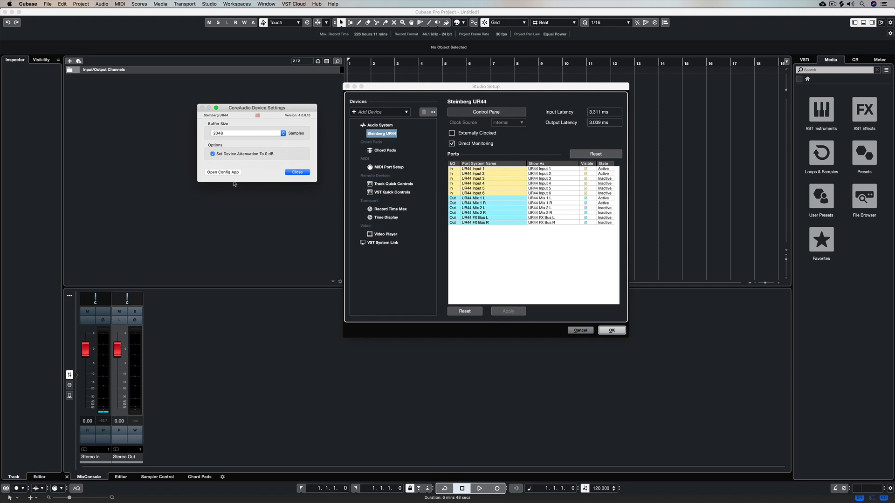
{"action": "mouse_move", "coordinate": [231, 137]}
{"action": "type", "text": "32"}
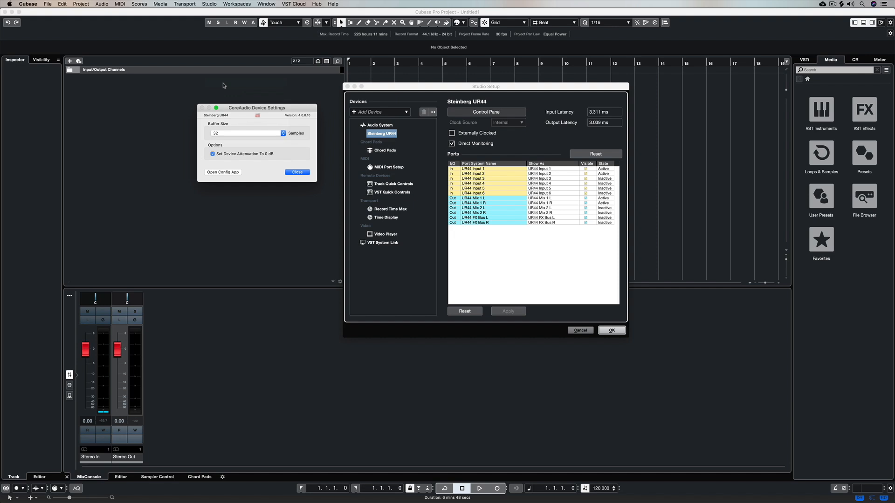
{"action": "left_click", "coordinate": [296, 171]}
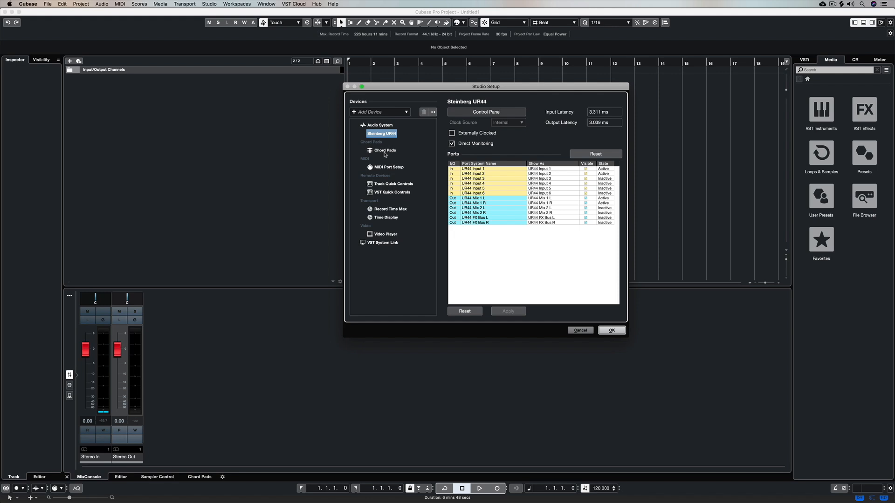
Keep the Chord Pads MIDI input set to All MIDI Inputs.
{"action": "left_click", "coordinate": [384, 150]}
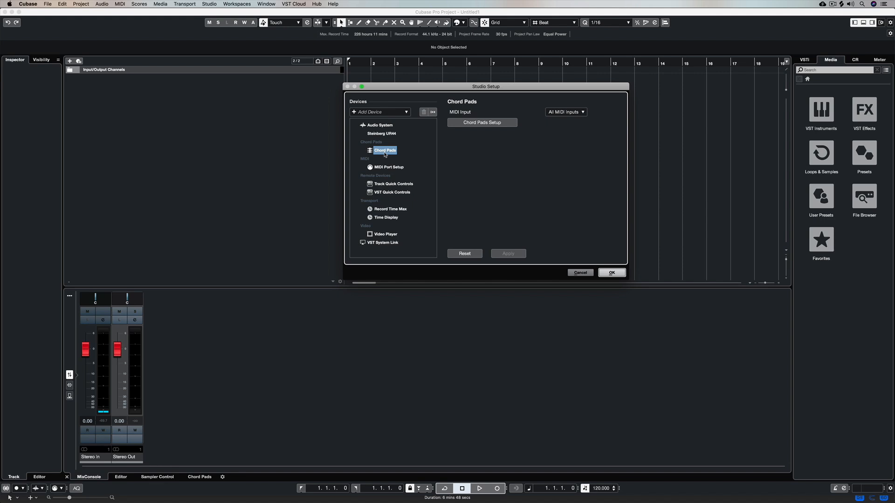
{"action": "left_click", "coordinate": [565, 112]}
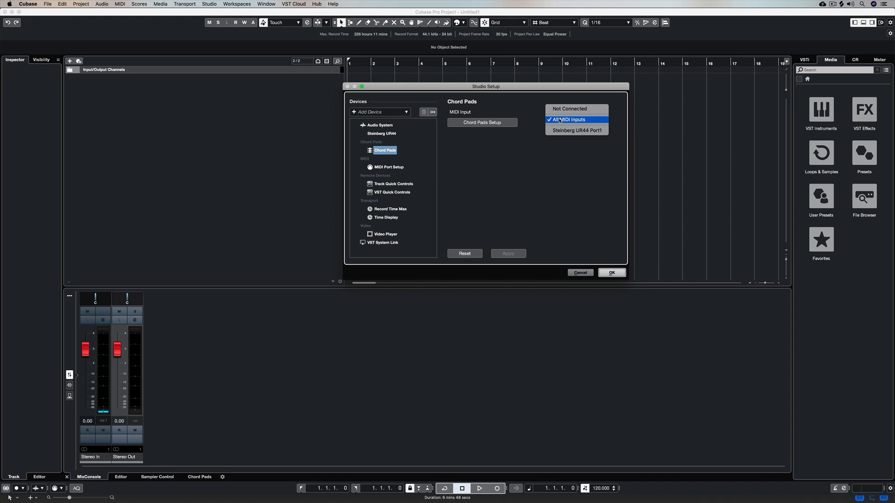
{"action": "left_click", "coordinate": [566, 119]}
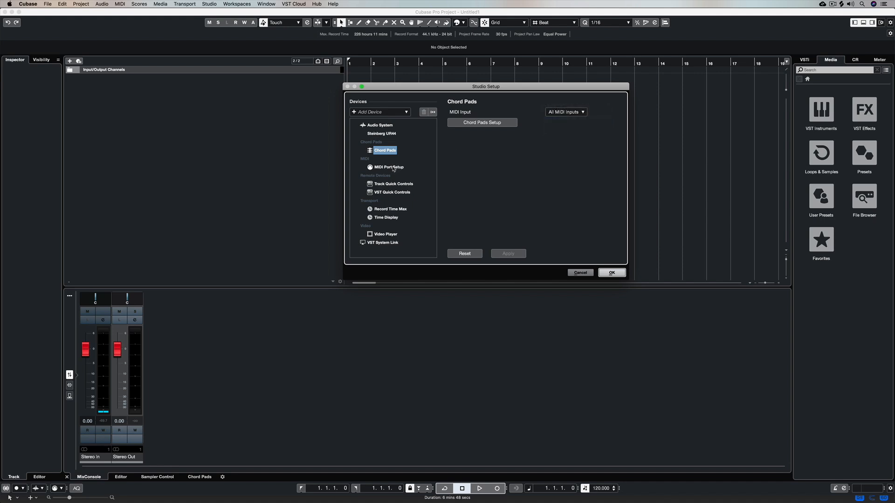
Review MIDI Port Setup and Audio System settings, then confirm Studio Setup with OK.
{"action": "left_click", "coordinate": [388, 167]}
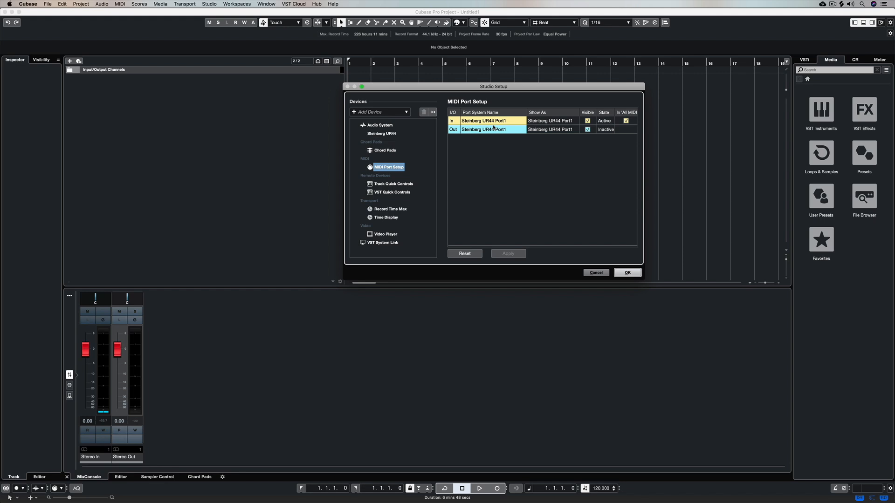
{"action": "mouse_move", "coordinate": [388, 191]}
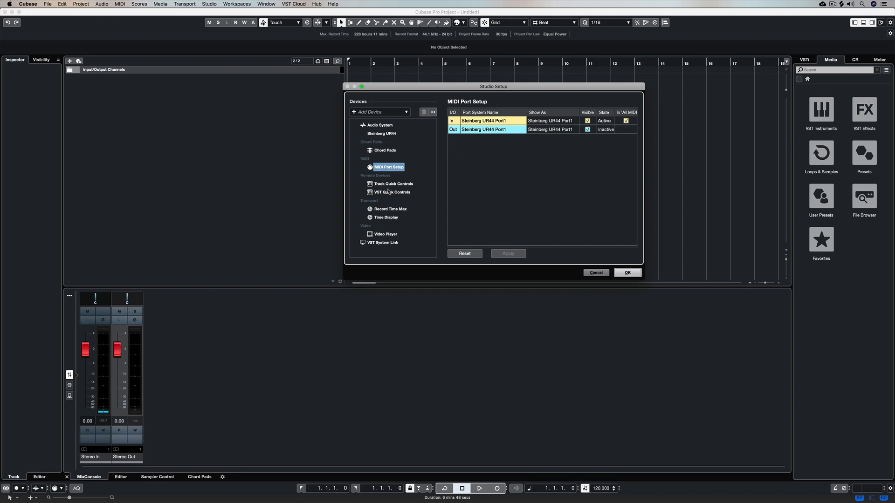
{"action": "left_click", "coordinate": [379, 125]}
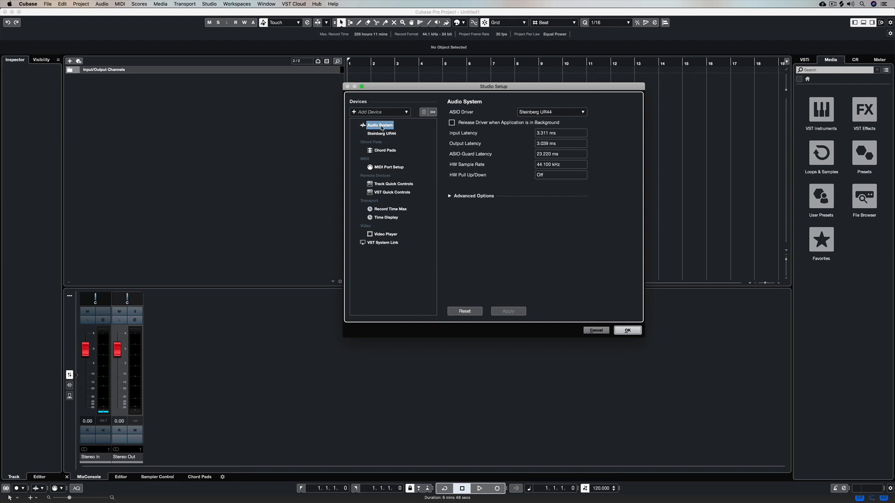
{"action": "left_click", "coordinate": [627, 330]}
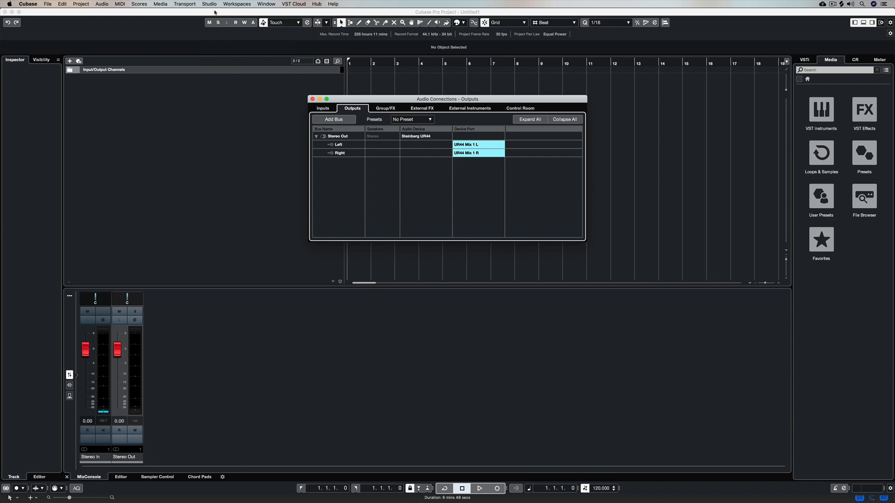
Keep Stereo In on Steinberg UR44 Inputs 1 and 2, review Stereo Out, and close Audio Connections.
{"action": "left_click", "coordinate": [322, 107]}
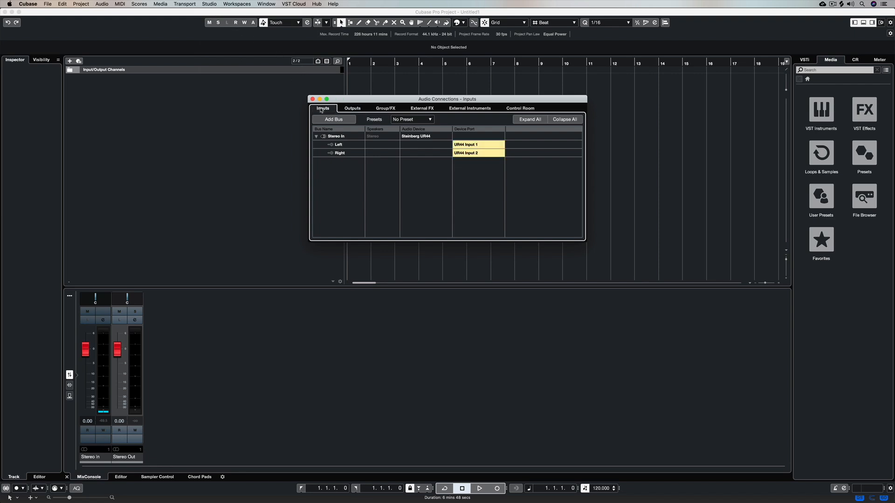
{"action": "left_click", "coordinate": [415, 136]}
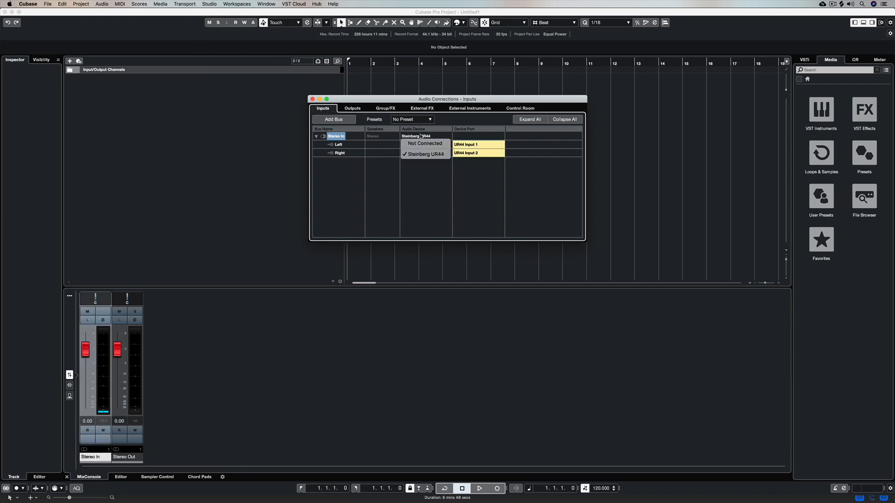
{"action": "left_click", "coordinate": [424, 154]}
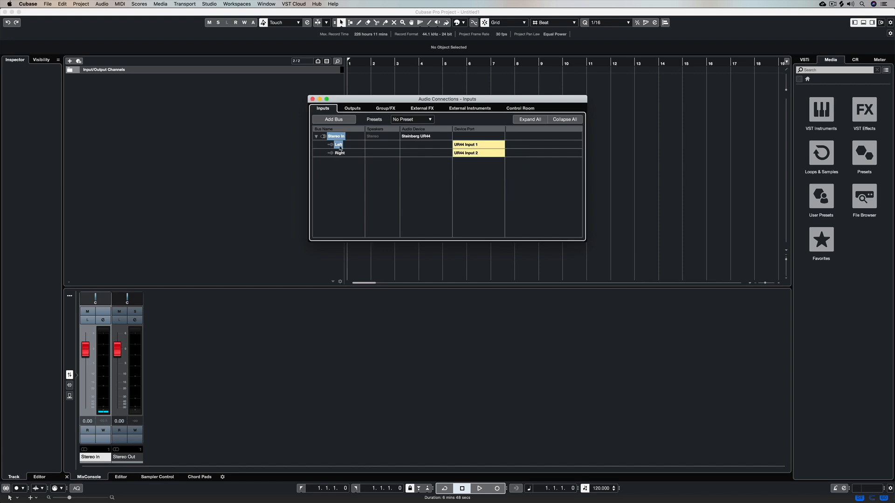
{"action": "left_click", "coordinate": [352, 107]}
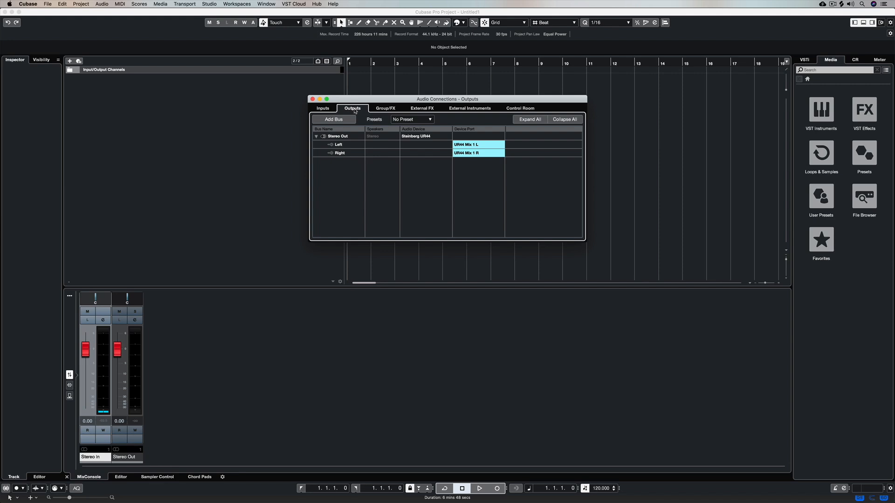
{"action": "mouse_move", "coordinate": [432, 109]}
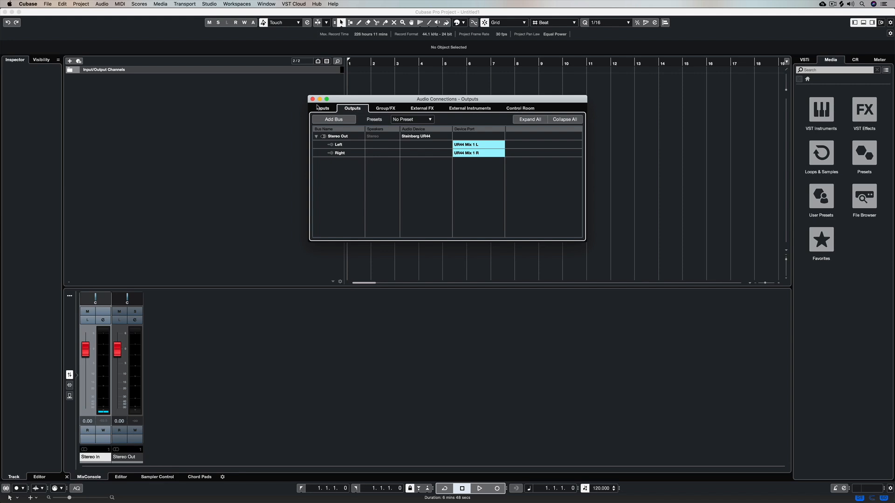
{"action": "left_click", "coordinate": [312, 98]}
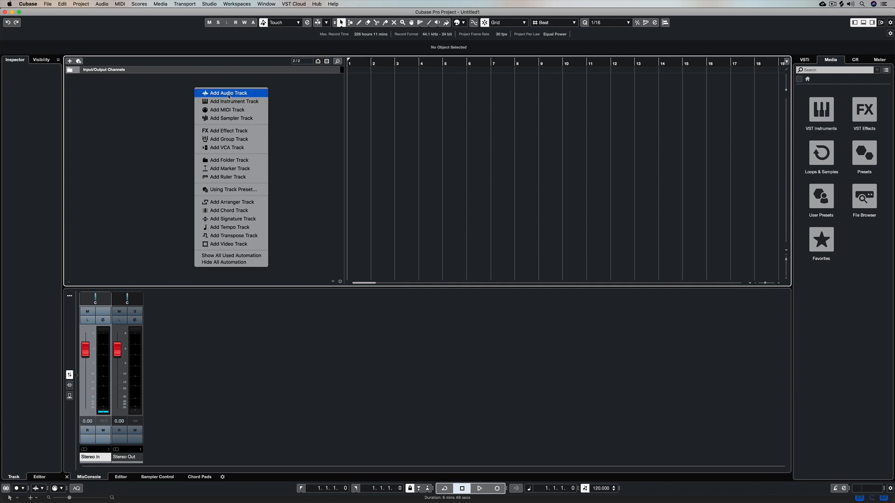
Add a Mono audio track 'LEAD VOCAL' with UR44 Input 1 input and Stereo Out output.
{"action": "left_click", "coordinate": [227, 92]}
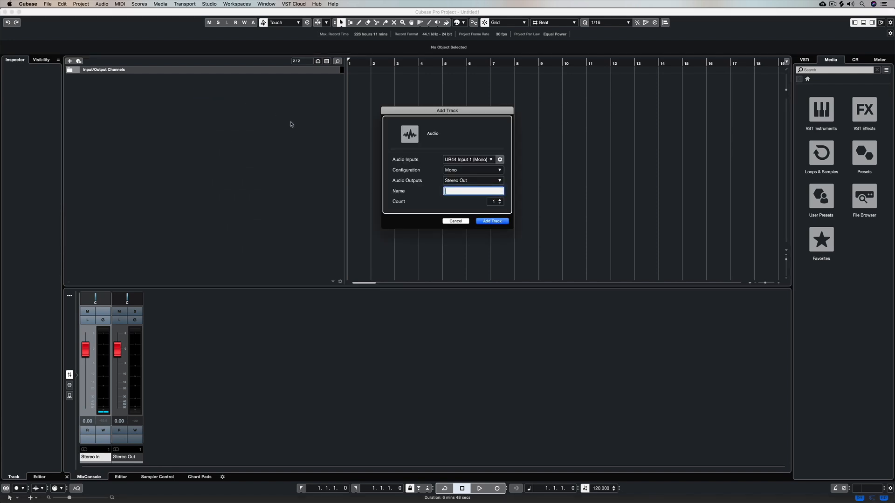
{"action": "left_click", "coordinate": [490, 160]}
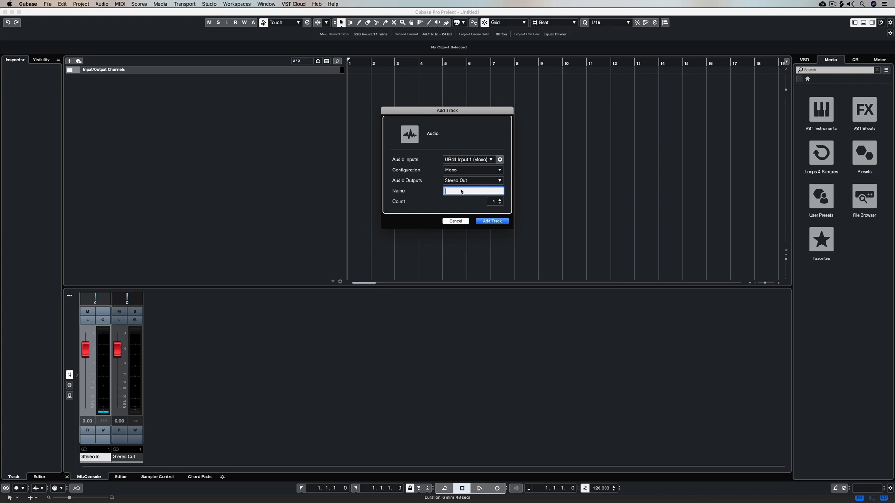
{"action": "type", "text": "LEAD VOCAL"}
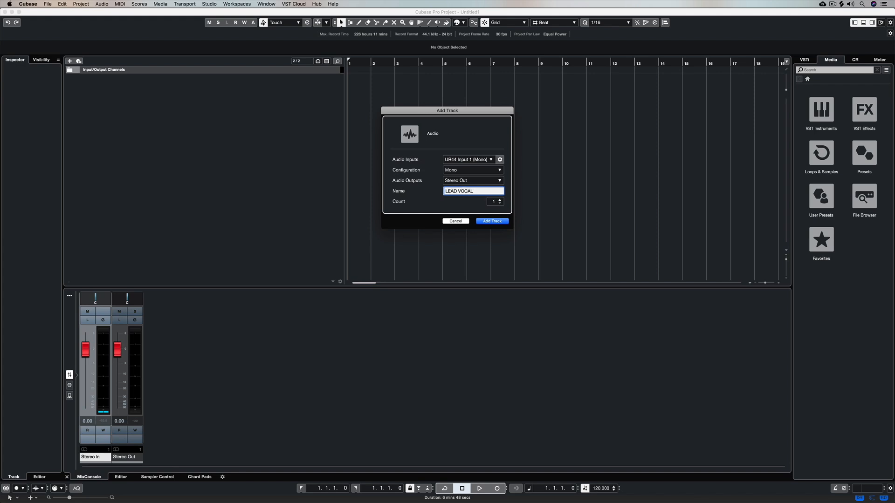
{"action": "left_click", "coordinate": [491, 221]}
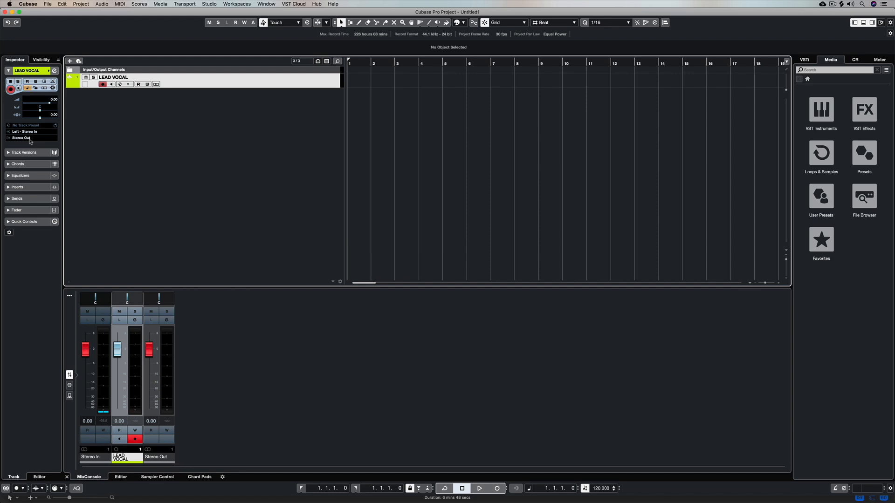
{"action": "mouse_move", "coordinate": [124, 138]}
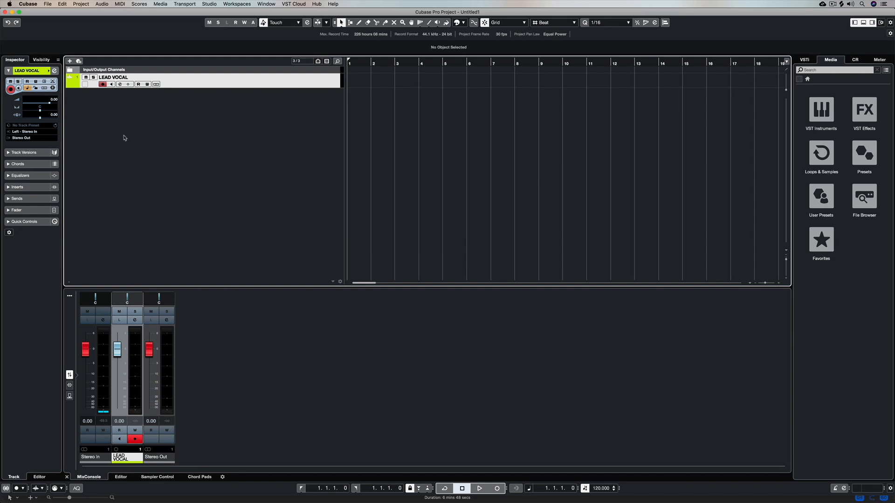